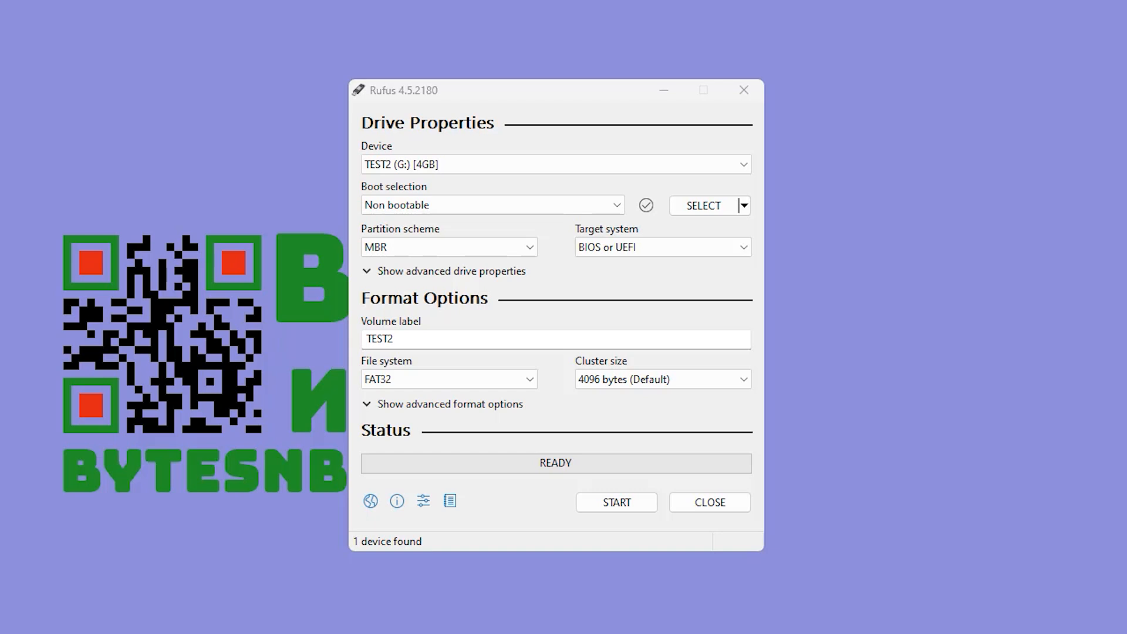
pyautogui.moveTo(510, 388)
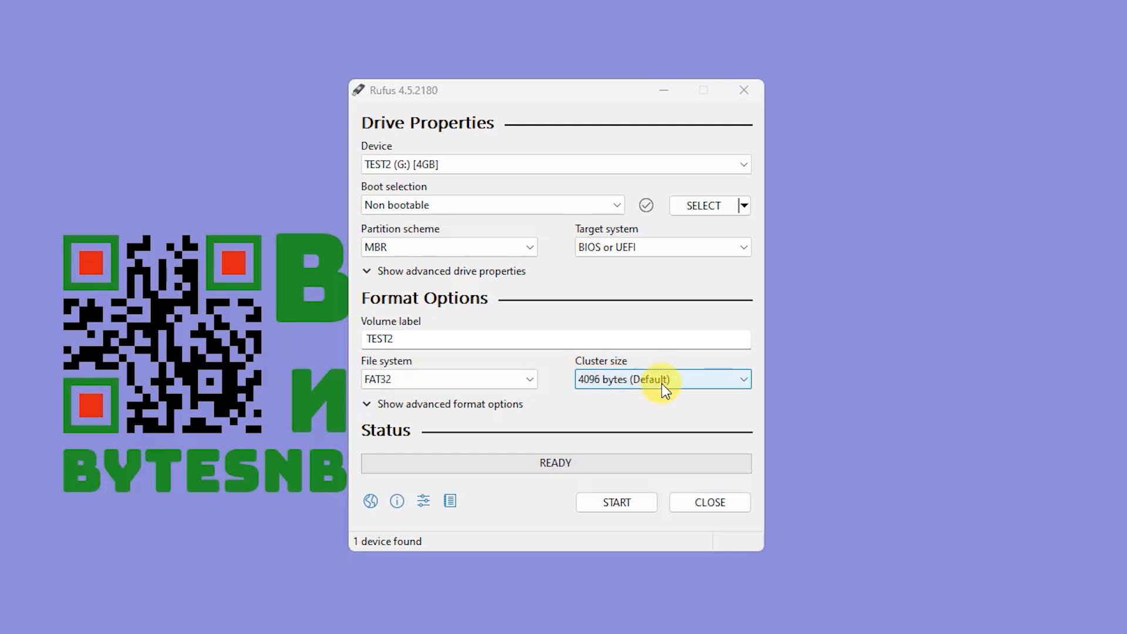
pyautogui.moveTo(746, 388)
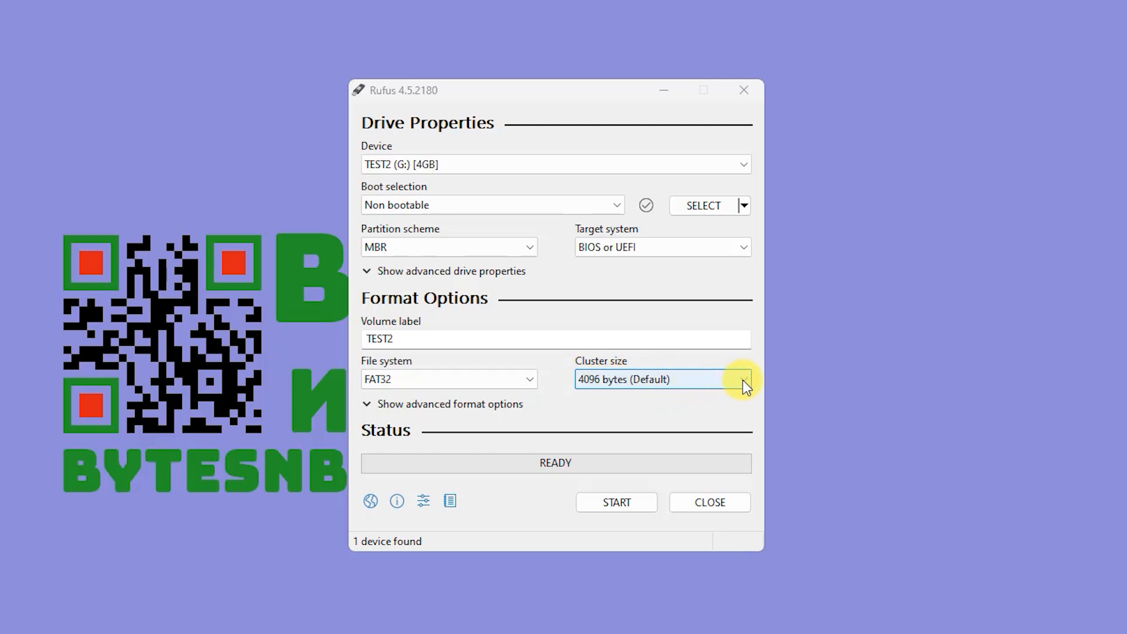
# Step: Change the TEST2 drive's cluster size from the default to 16 kilobytes
pyautogui.click(742, 378)
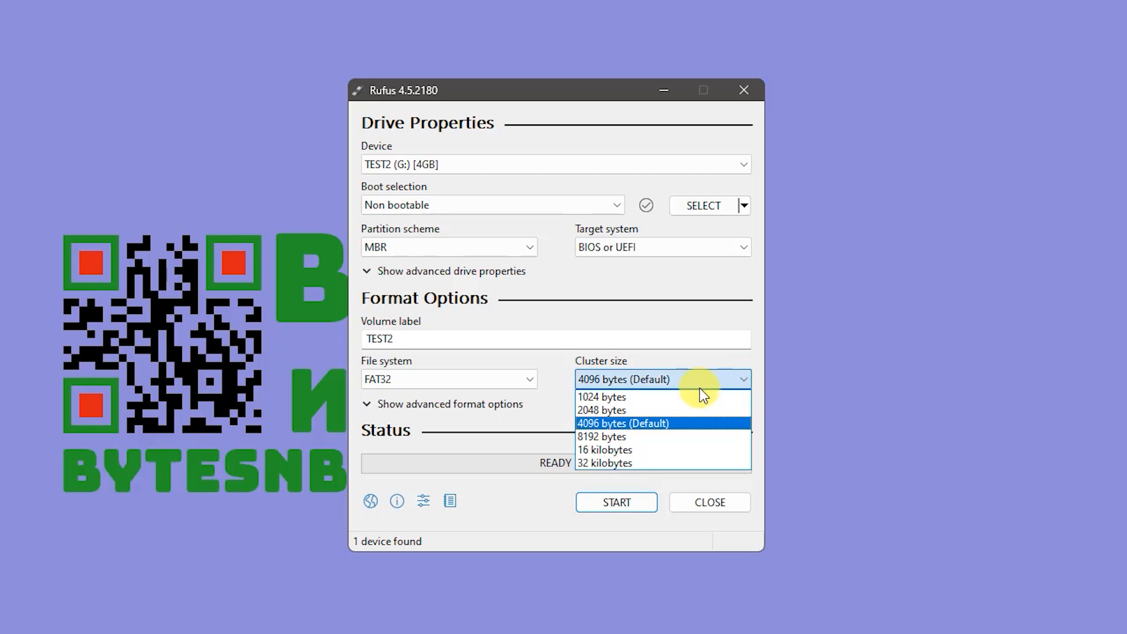
pyautogui.moveTo(636, 436)
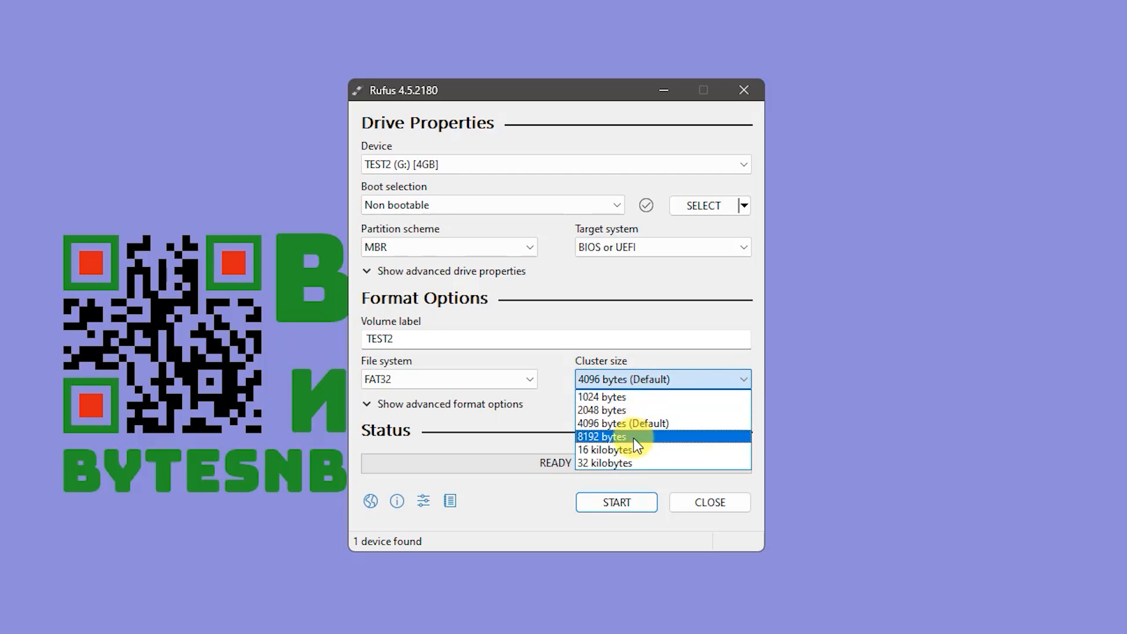
pyautogui.moveTo(636, 449)
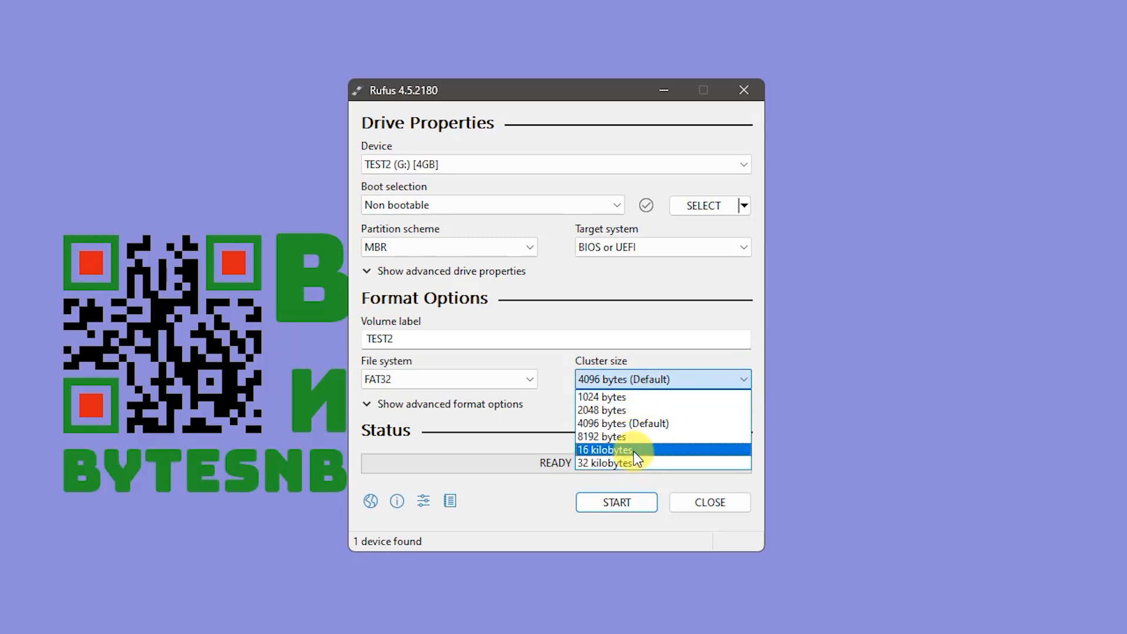
pyautogui.click(604, 449)
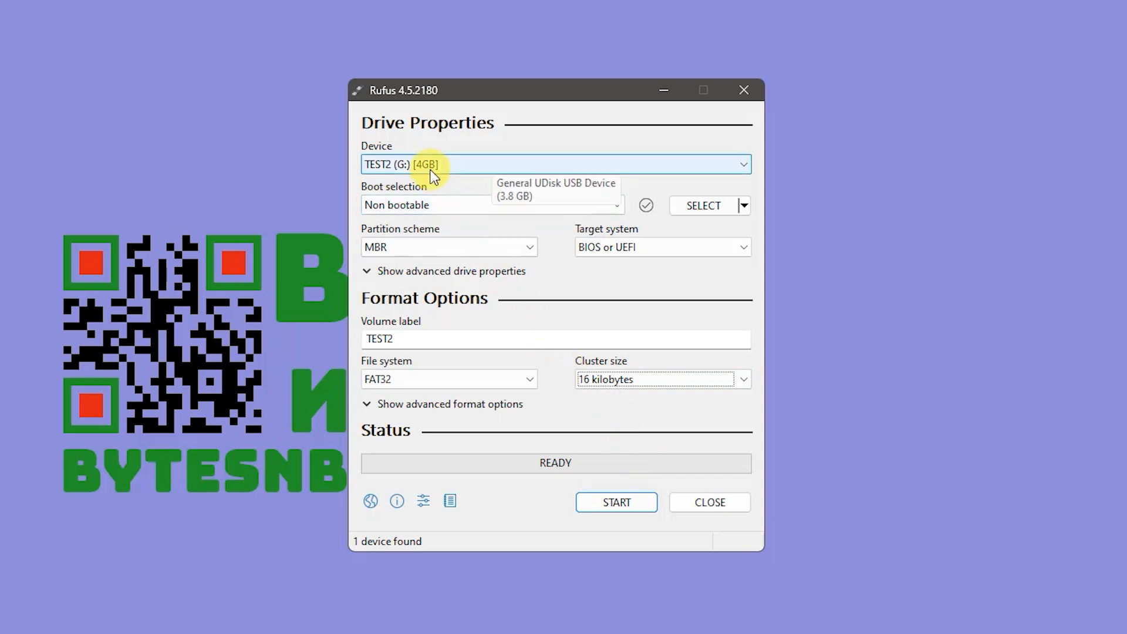
pyautogui.moveTo(721, 309)
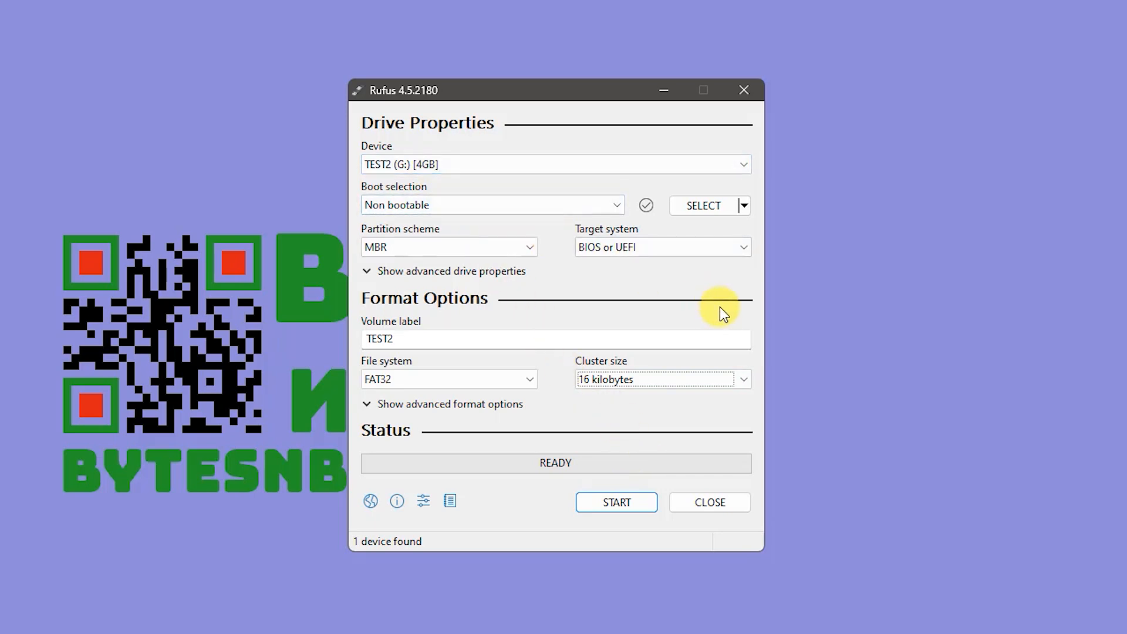